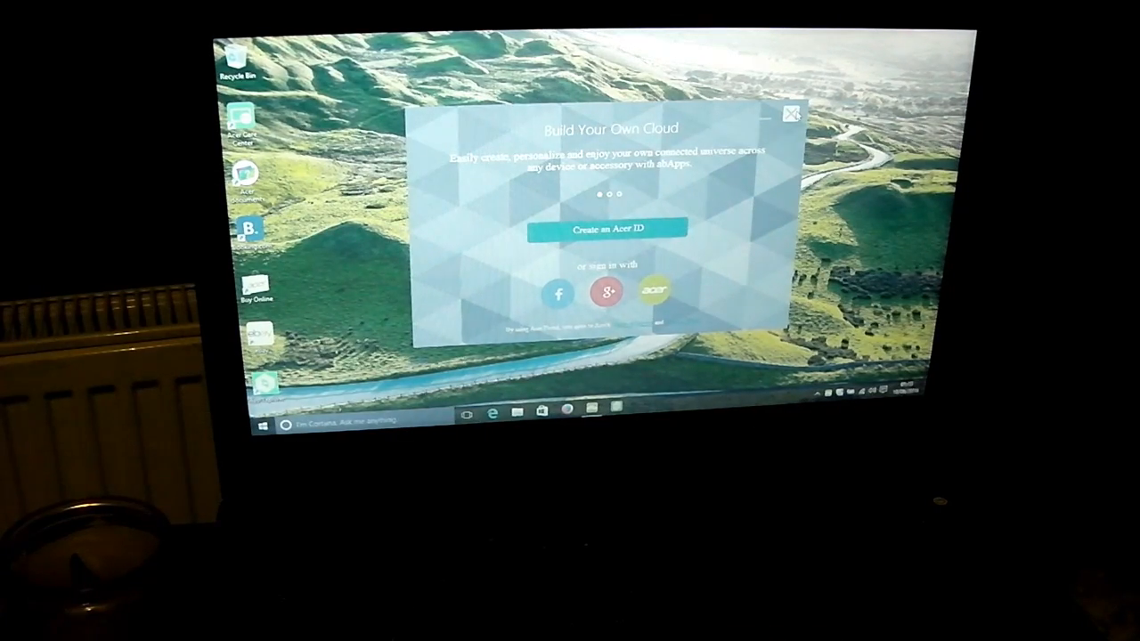
# Dismiss the Acer Build Your Own Cloud welcome window, leaving the desktop clear
pyautogui.click(790, 114)
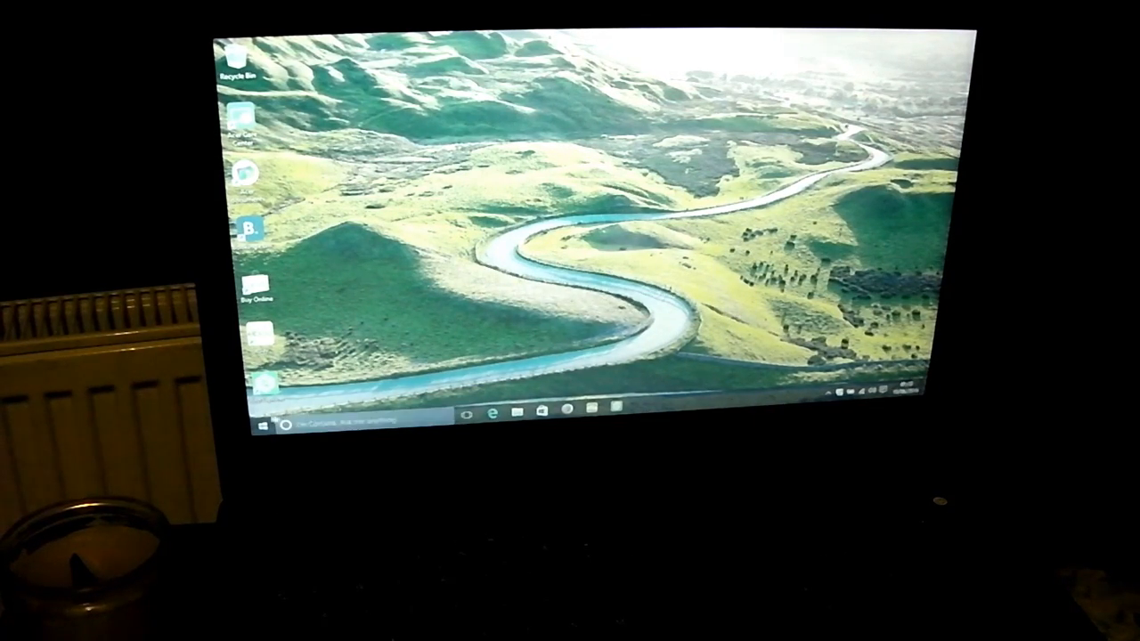
# Open the Start menu from the taskbar to show the app list and live tiles
pyautogui.click(267, 427)
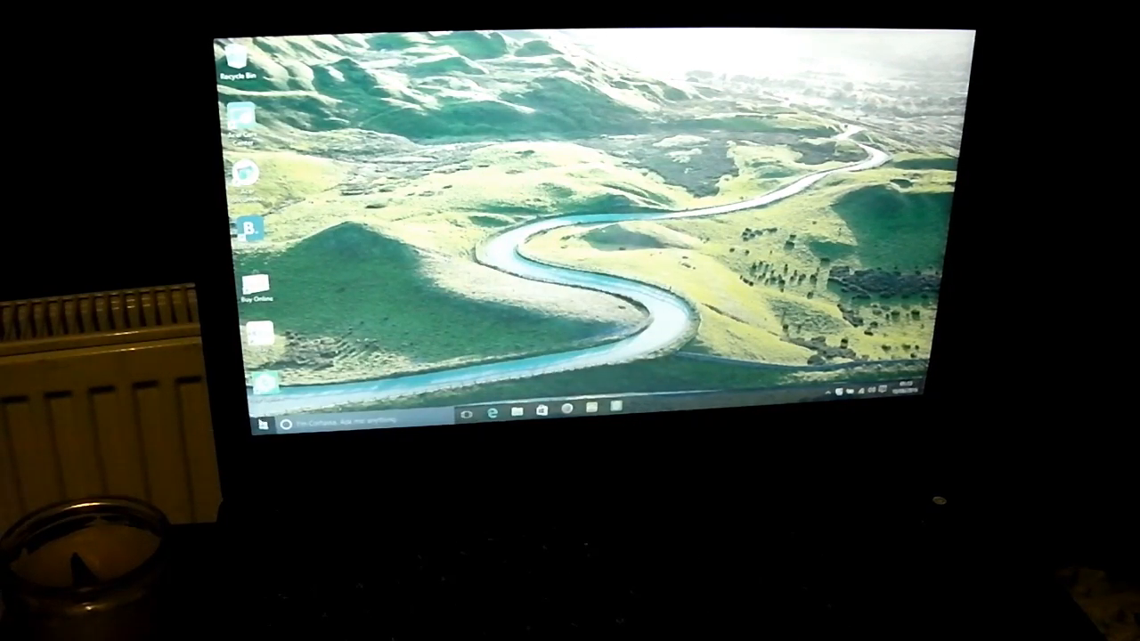
pyautogui.click(263, 423)
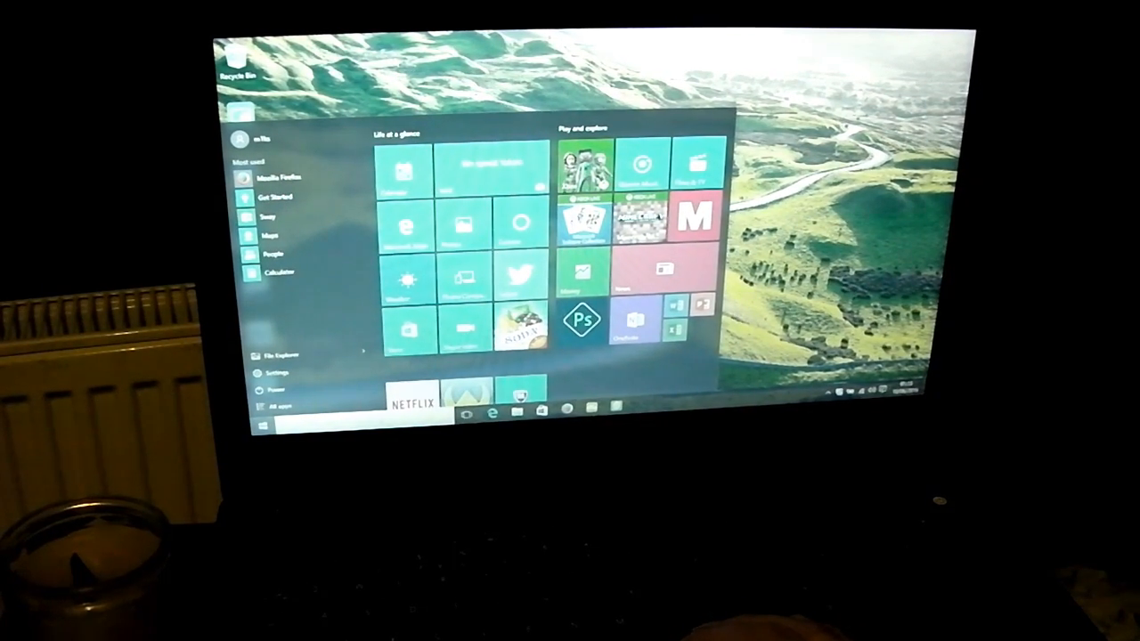
# Close the Start menu again so only the desktop shows
pyautogui.click(260, 414)
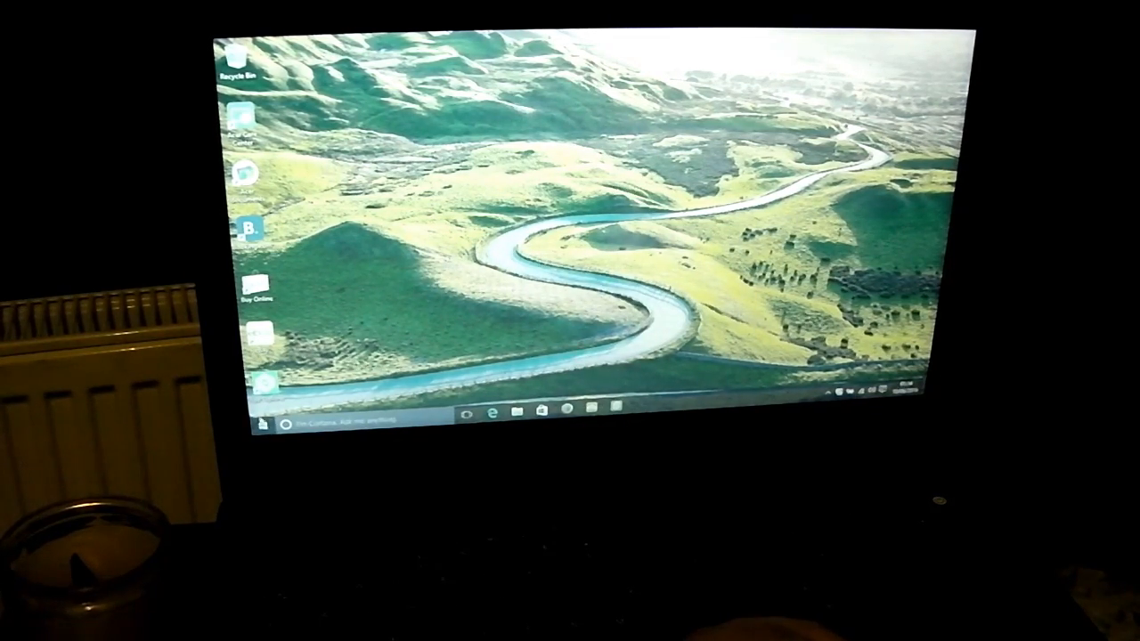
# Reopen the Start menu and show the Power choices: Sleep, Shut down, Restart
pyautogui.click(263, 413)
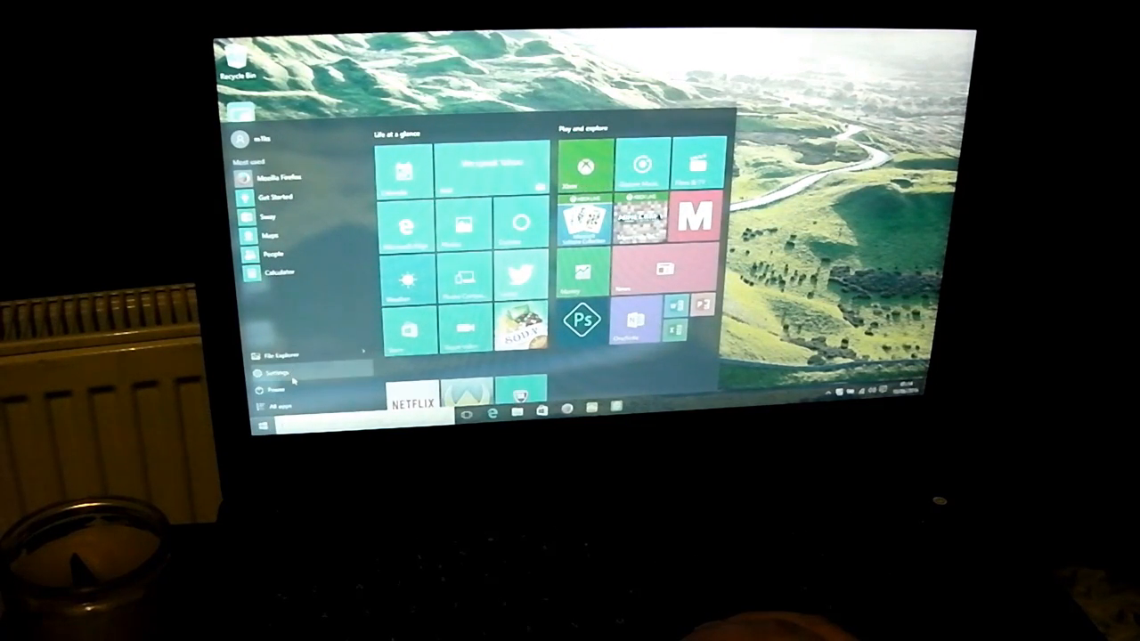
pyautogui.click(274, 388)
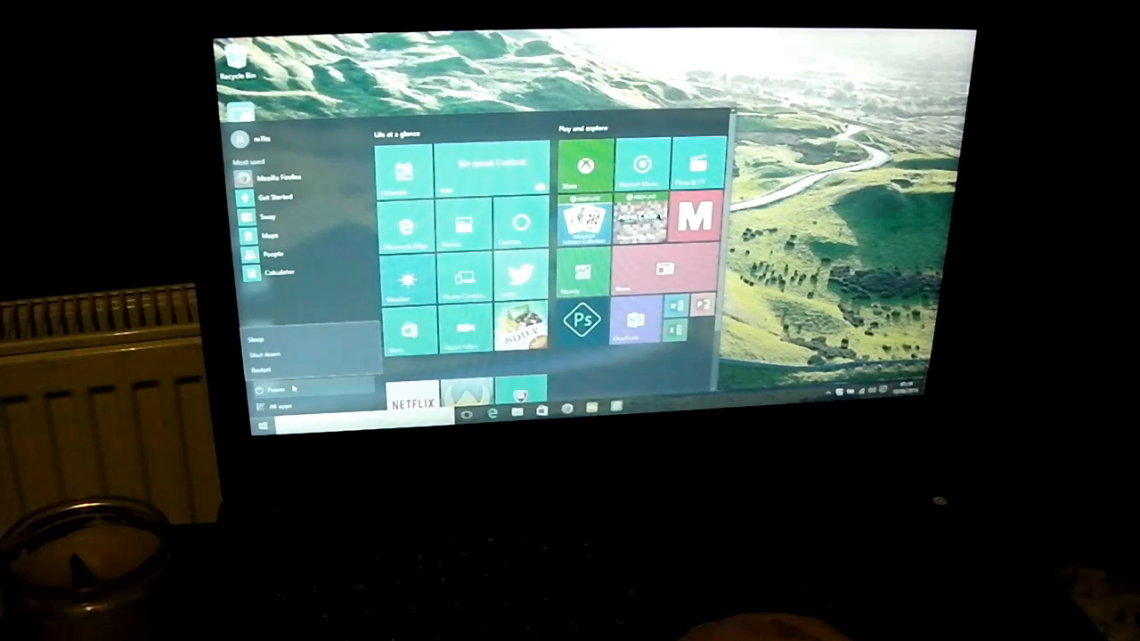